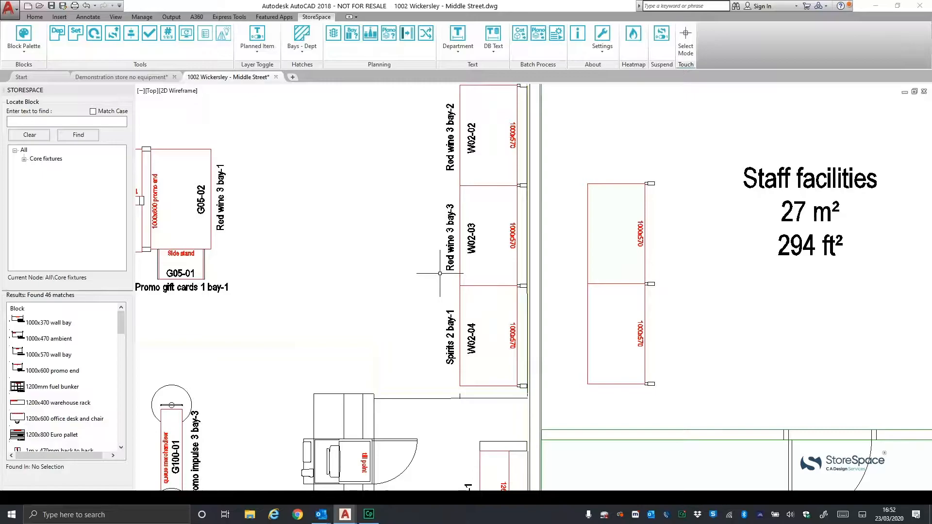
mouse_move(661, 34)
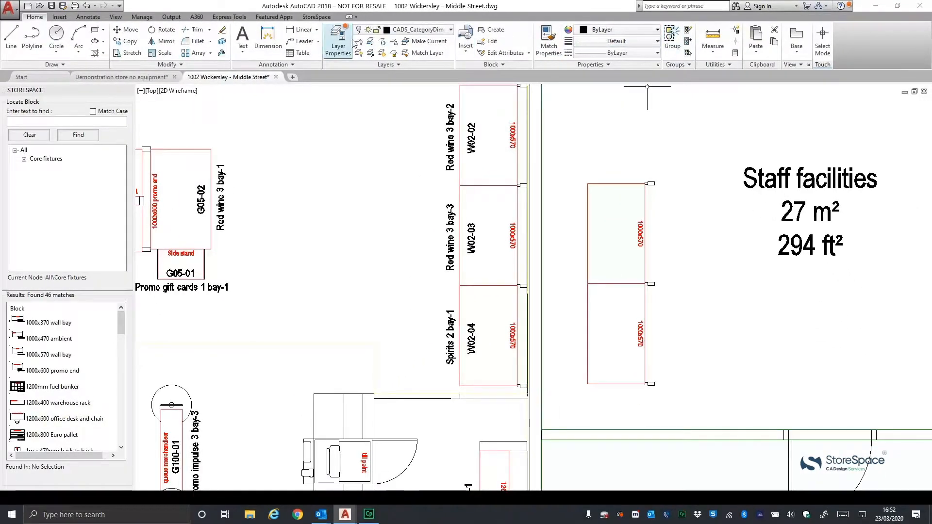
- Suspend the StoreSpace tools, switch between the Demonstration store and 1002 Wickersley drawings, then resume the tools
click(317, 16)
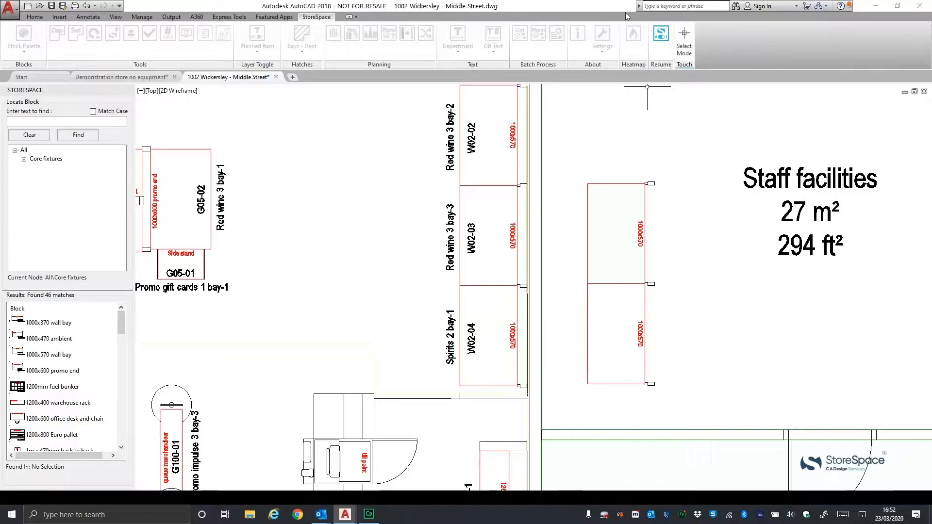
mouse_move(101, 52)
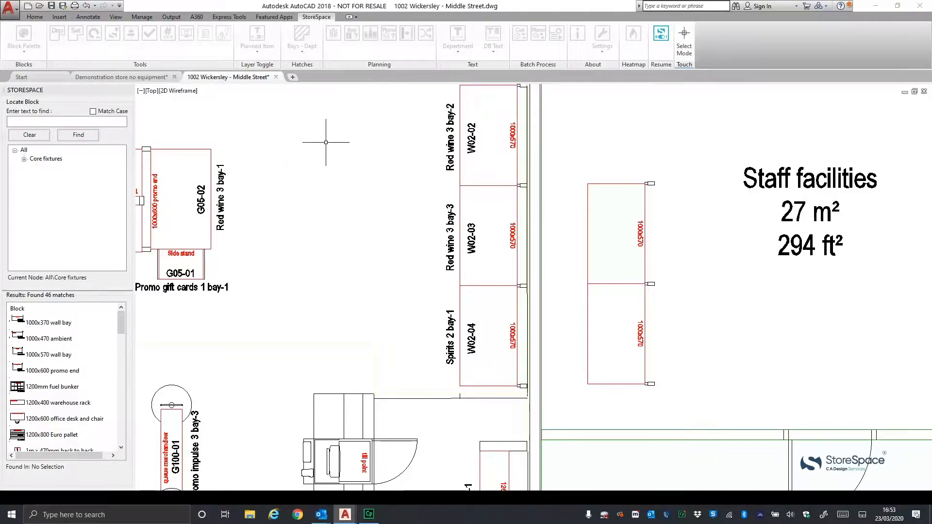
click(122, 77)
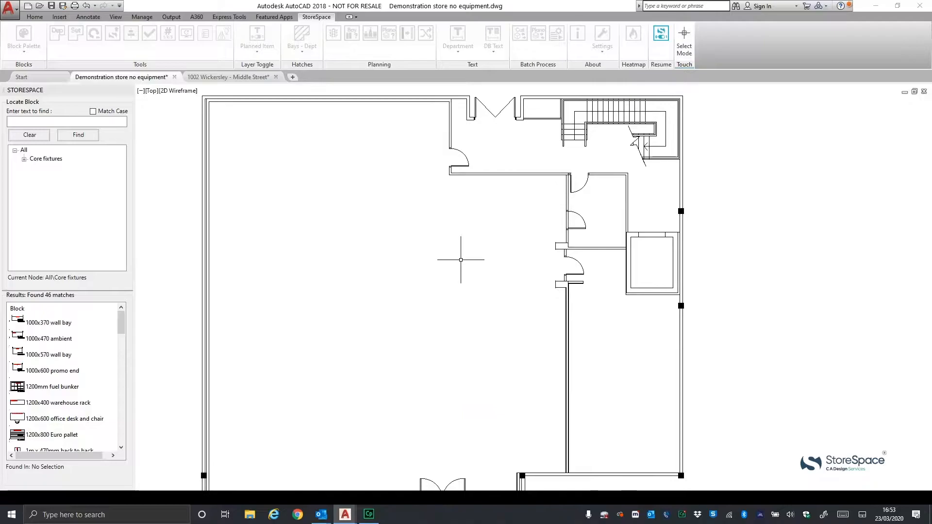
mouse_move(339, 86)
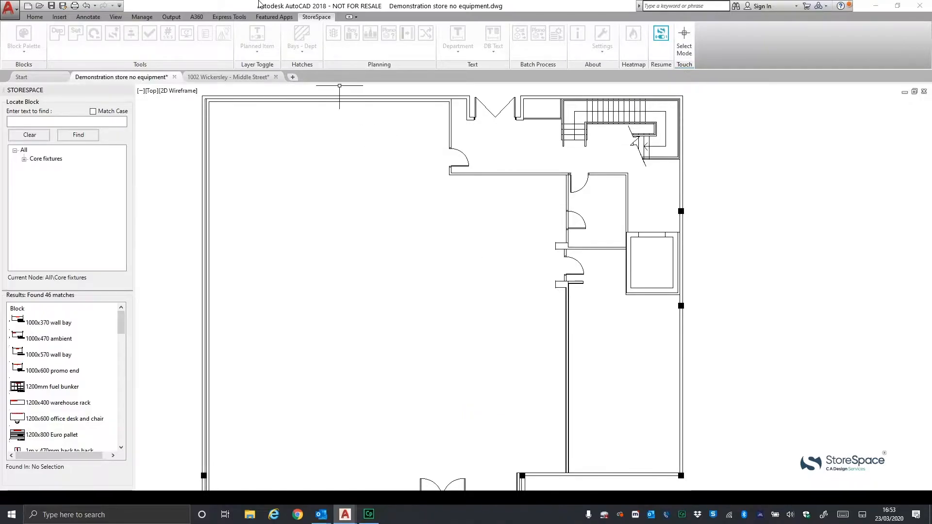
click(229, 76)
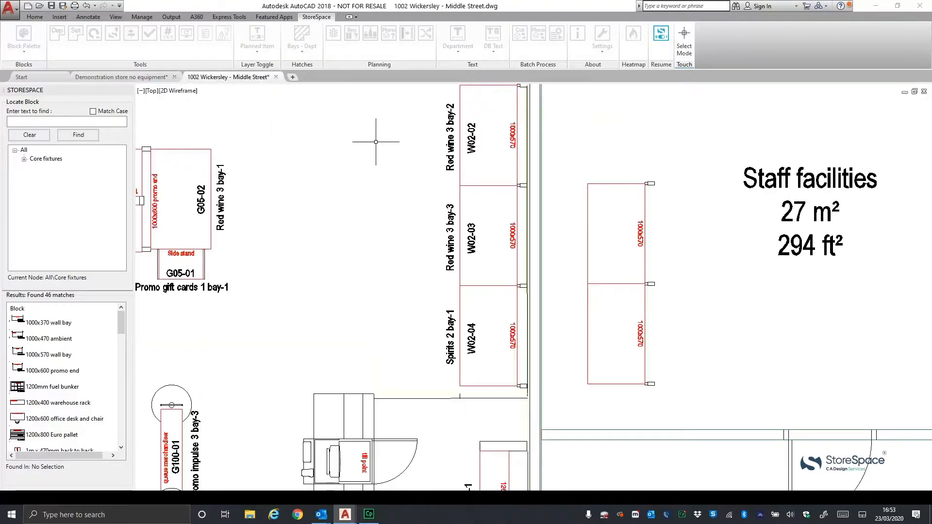
click(660, 34)
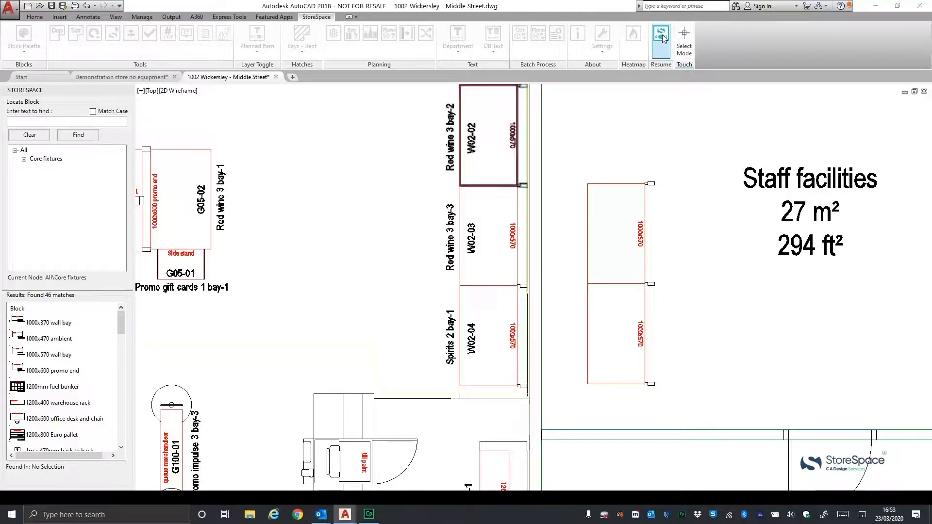
click(661, 39)
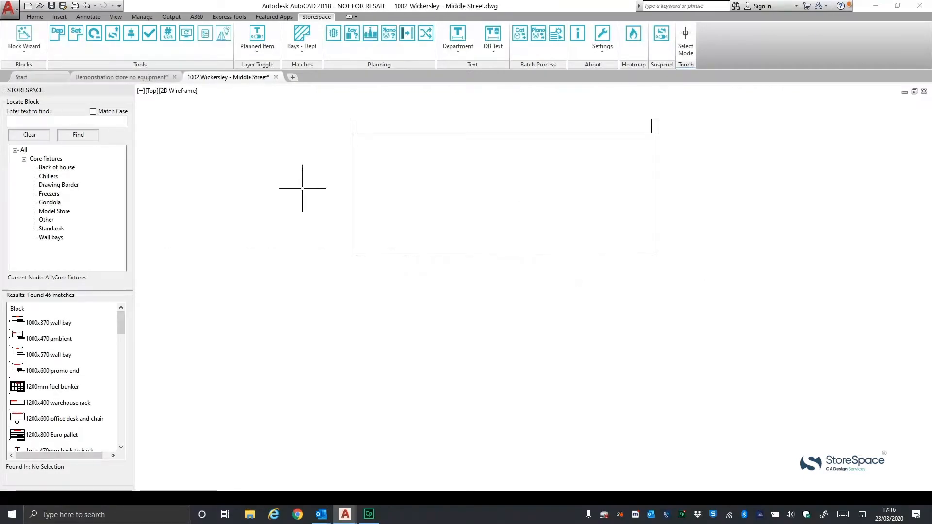
mouse_move(217, 180)
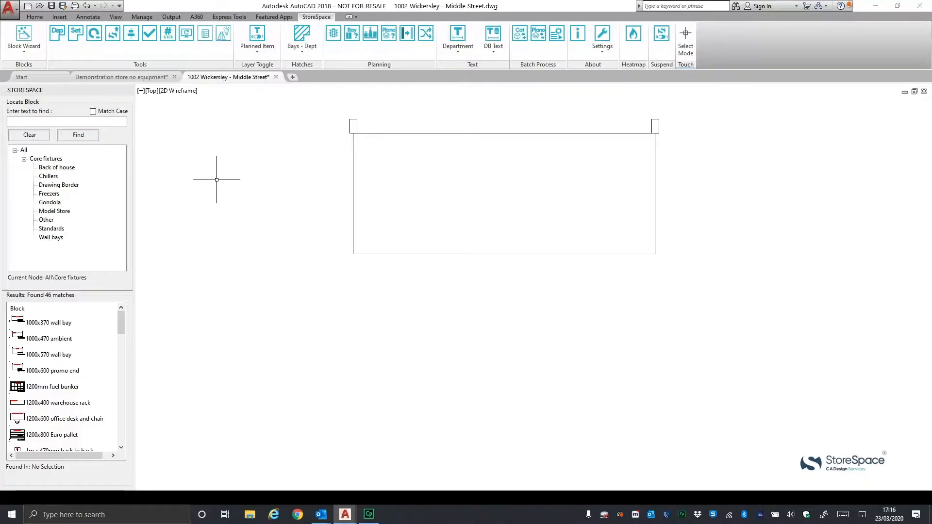
mouse_move(227, 136)
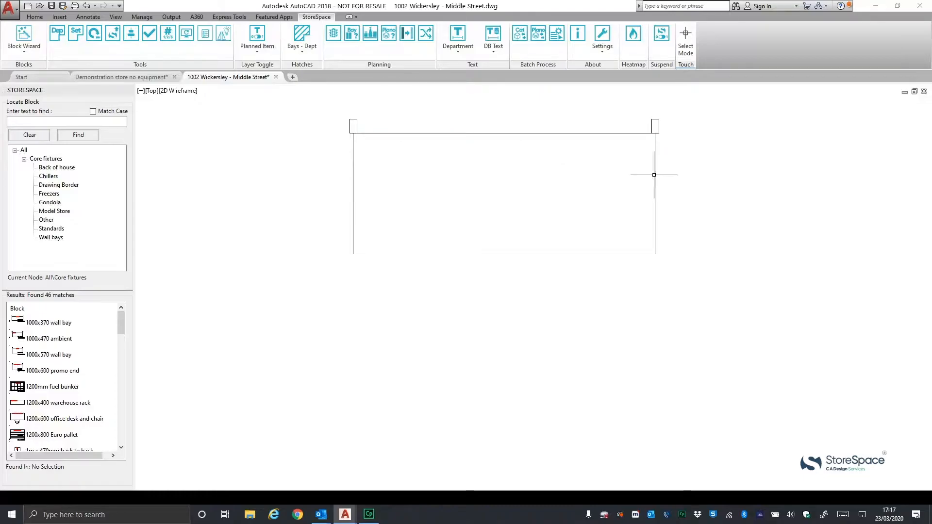
mouse_move(483, 227)
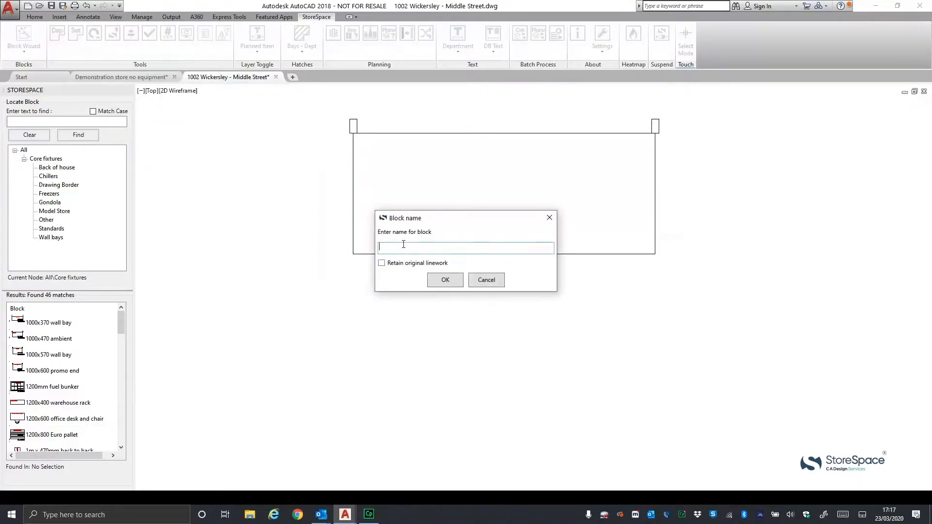
- Name the block '1250mm gondola', accept the polyline position, set linear value 1.25 and decline additional bays
text(1250mm)
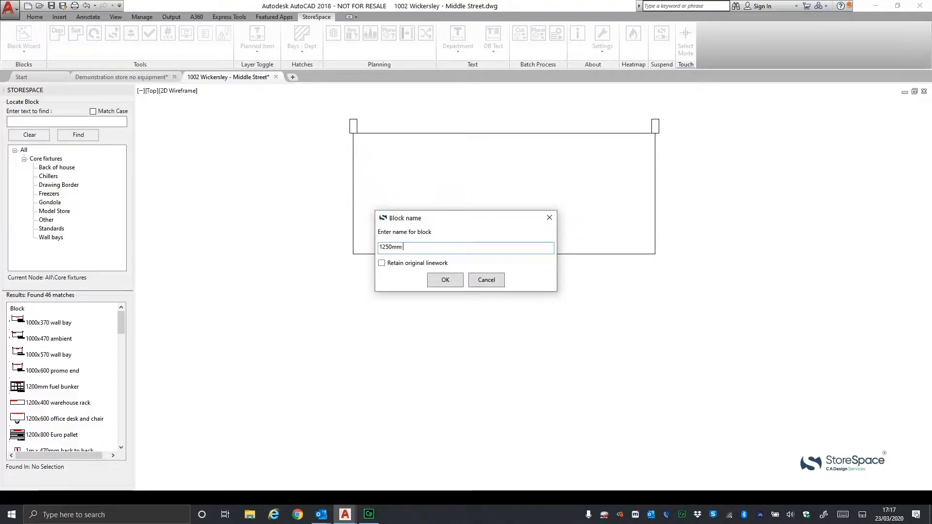
text(gondola)
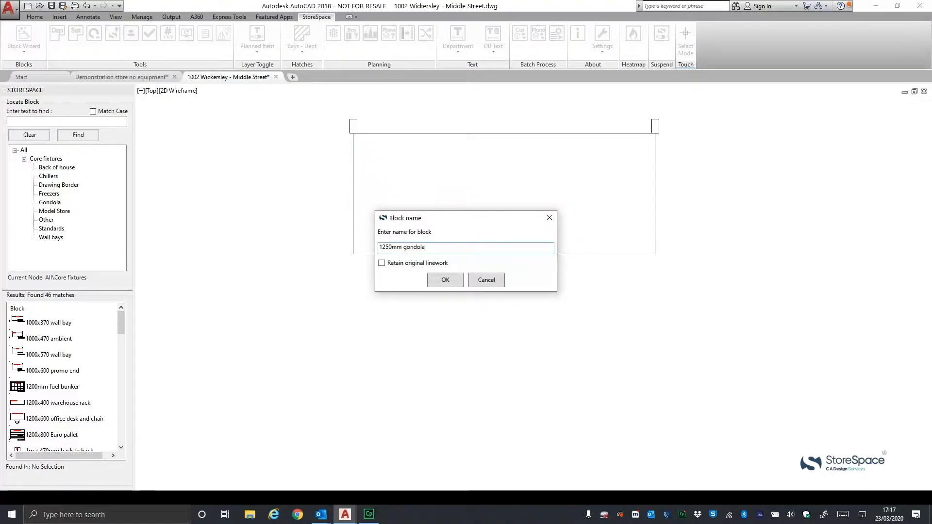
click(445, 280)
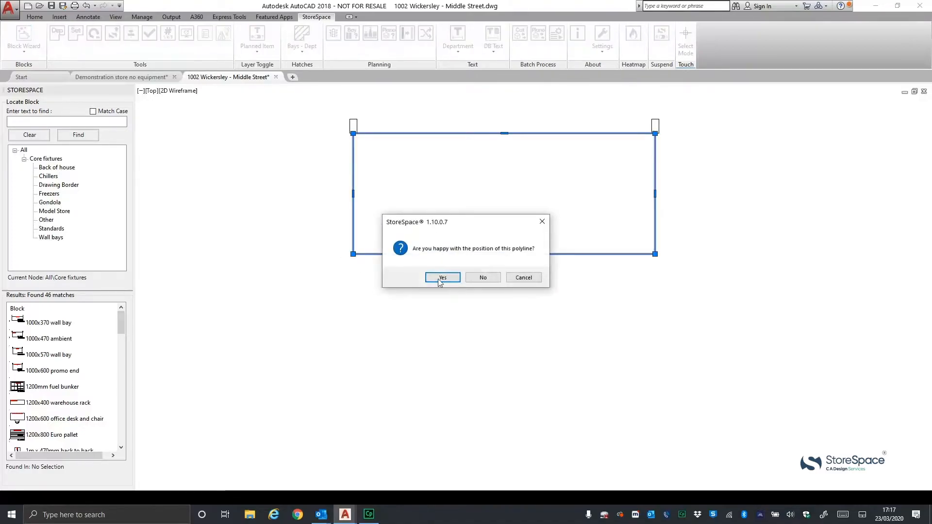
click(441, 278)
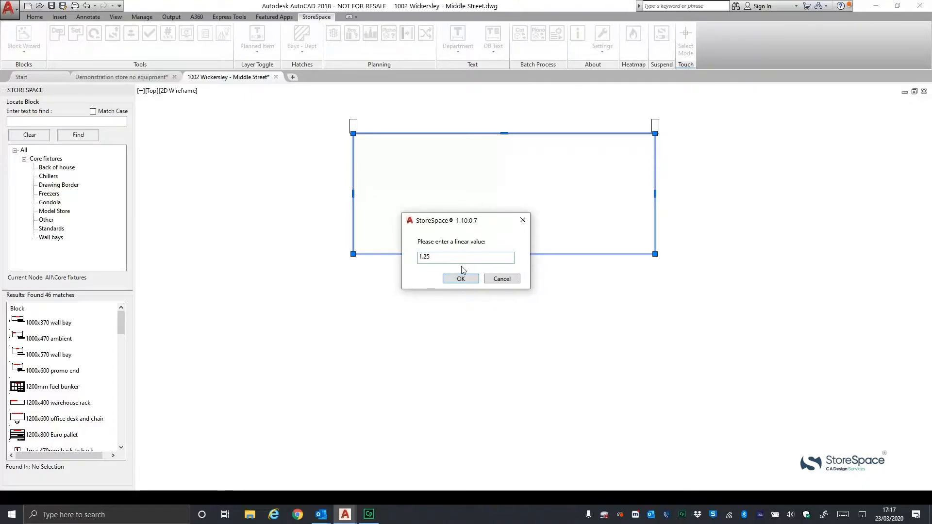
click(460, 279)
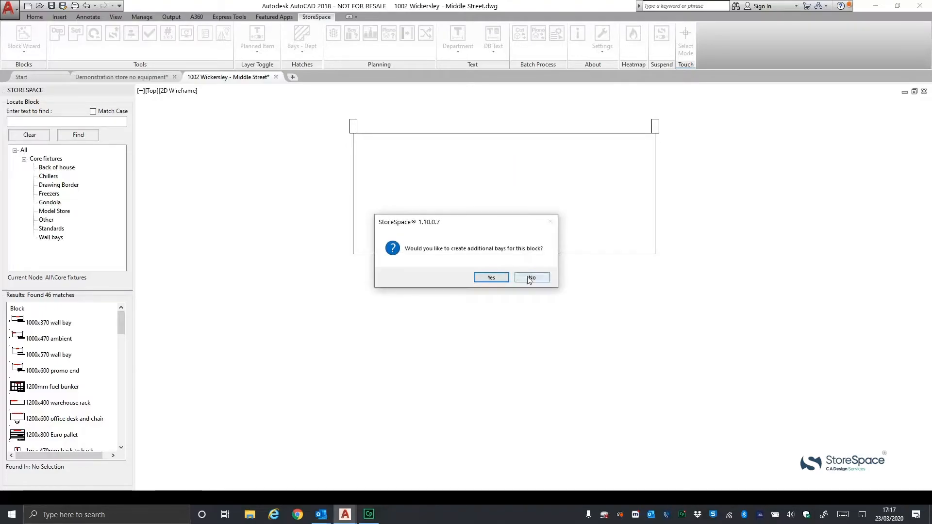
click(530, 278)
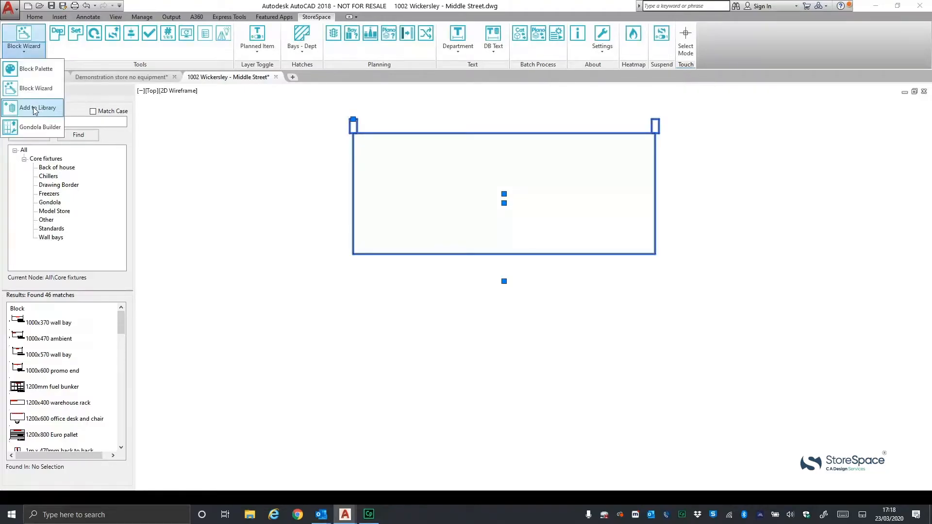
- Add the new 1250mm gondola block to the StoreSpace block library
click(38, 108)
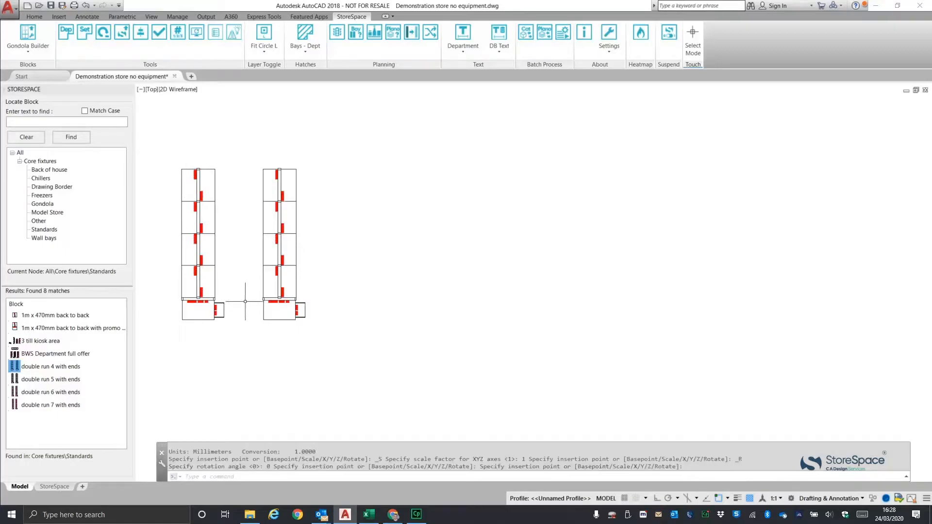
mouse_move(227, 288)
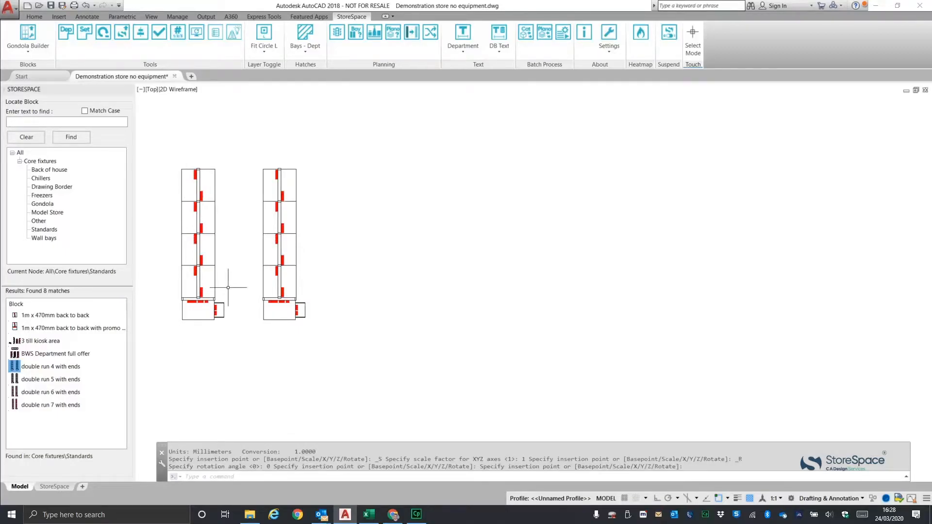
mouse_move(190, 234)
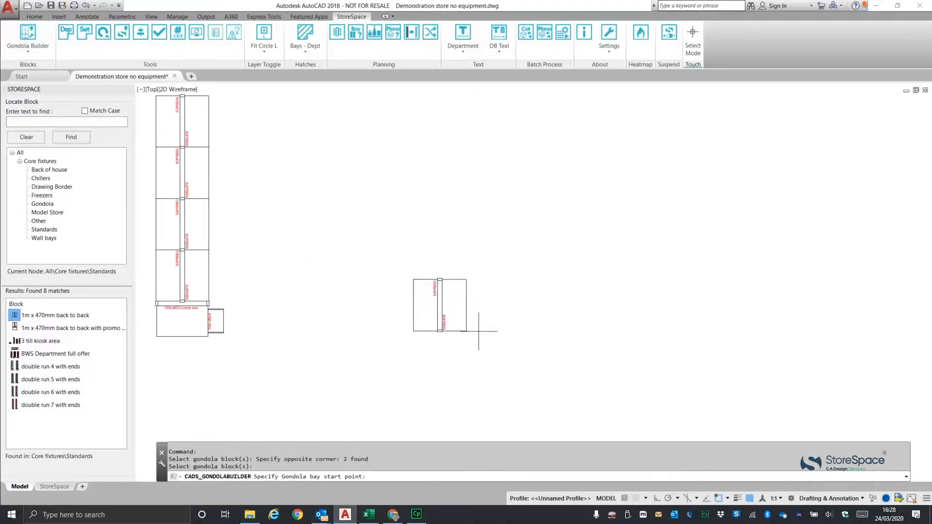
- Set the gondola run start point, pick the back-to-back bay with promo end and rotate -90
click(440, 280)
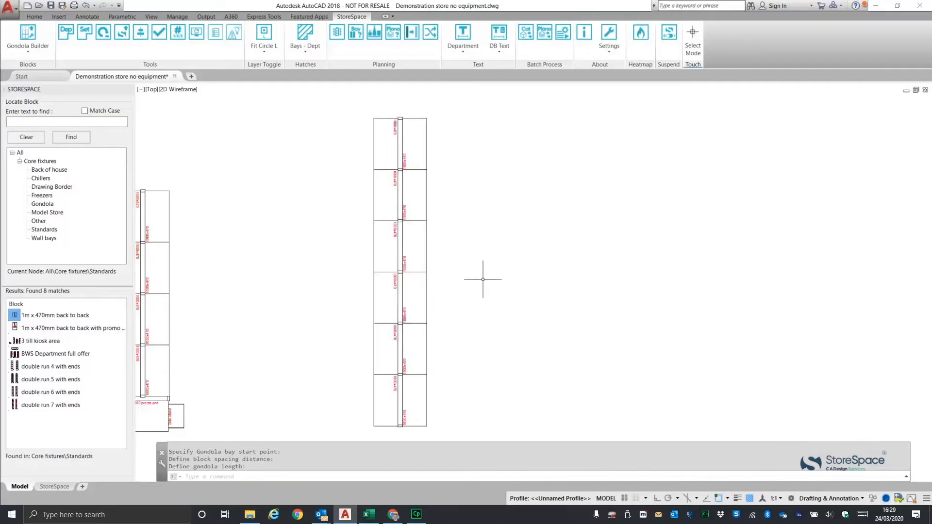
click(71, 327)
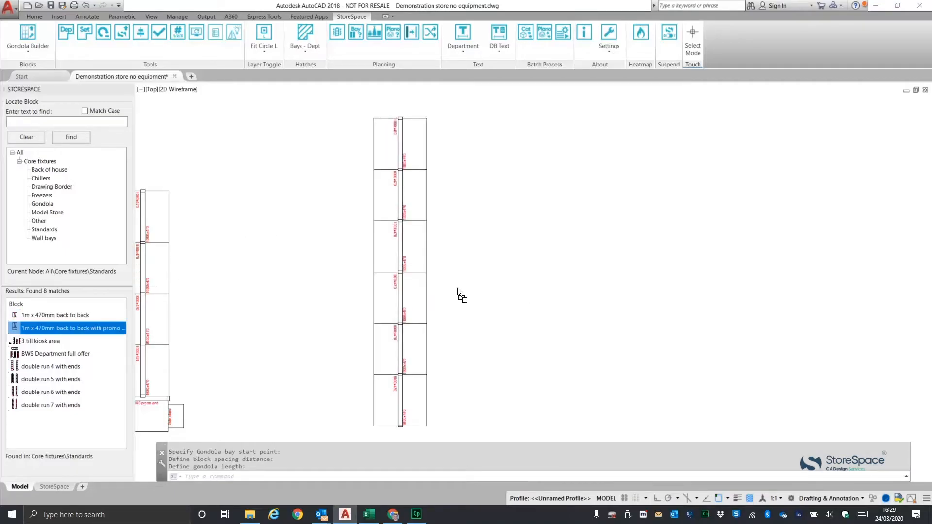
text(-90)
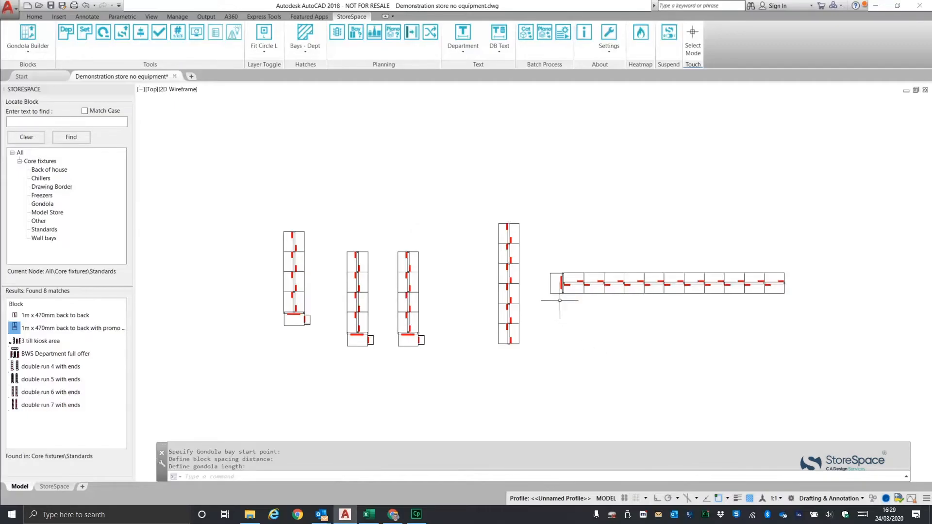
mouse_move(582, 364)
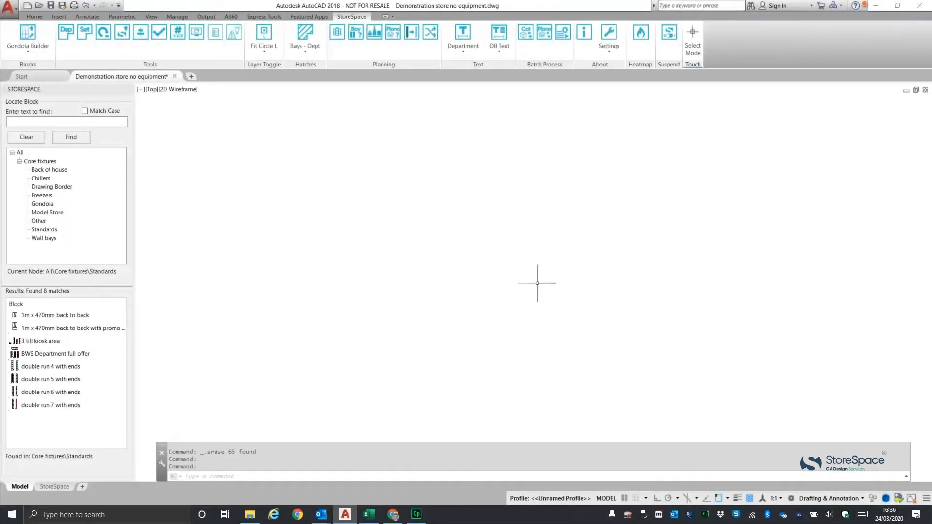
mouse_move(568, 341)
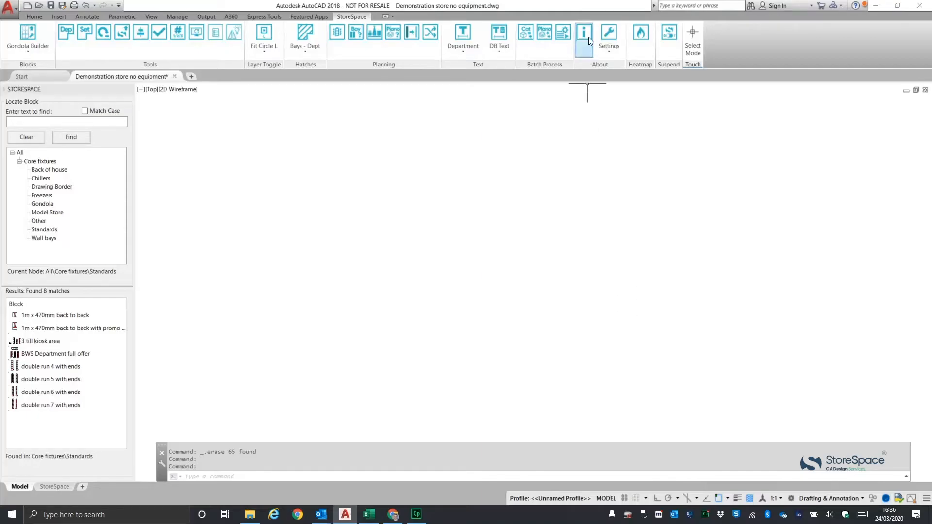
- Show the StoreSpace About window with the product activation database list
click(584, 32)
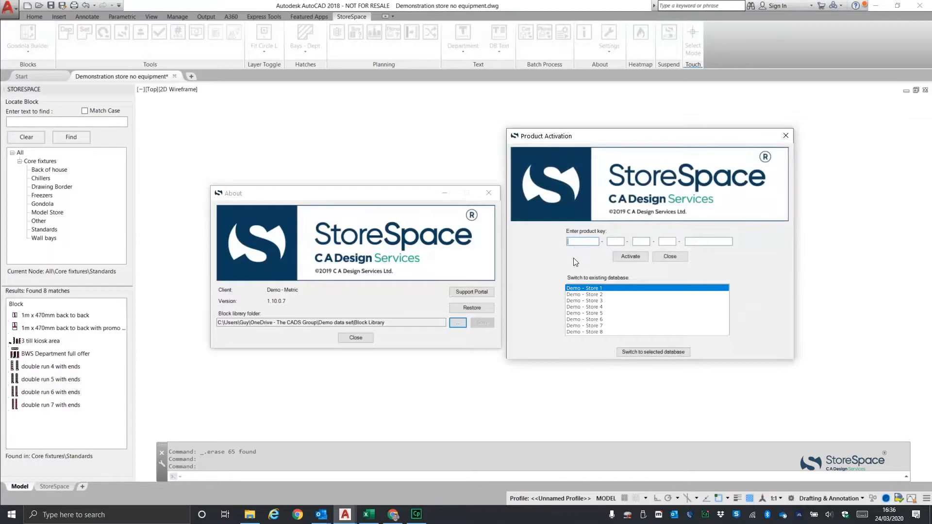
mouse_move(541, 285)
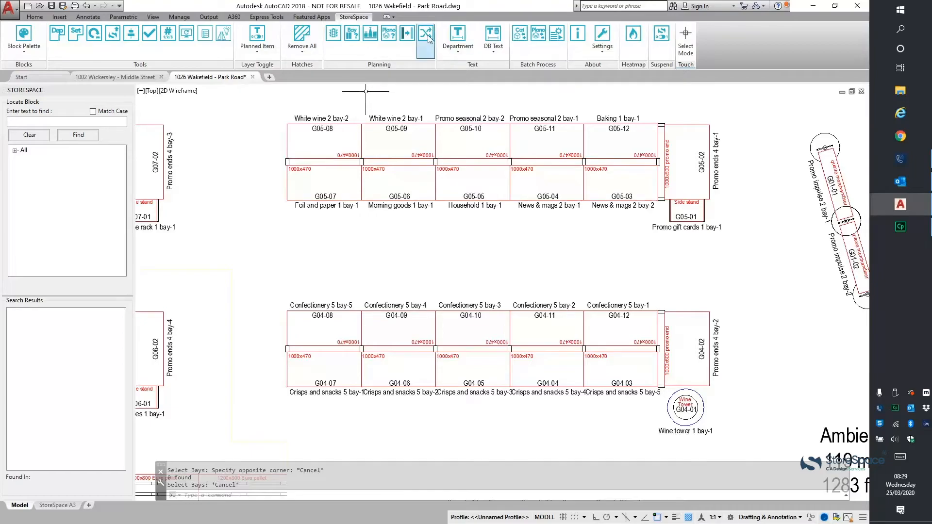
mouse_move(425, 34)
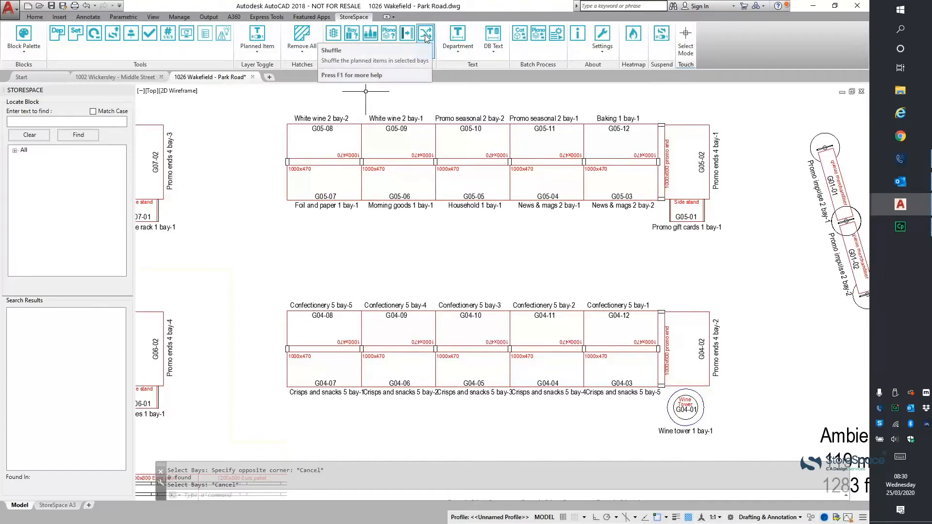
- Start the Shuffle command for bays G05-03–G05-07 and G04-08–G04-12
click(425, 33)
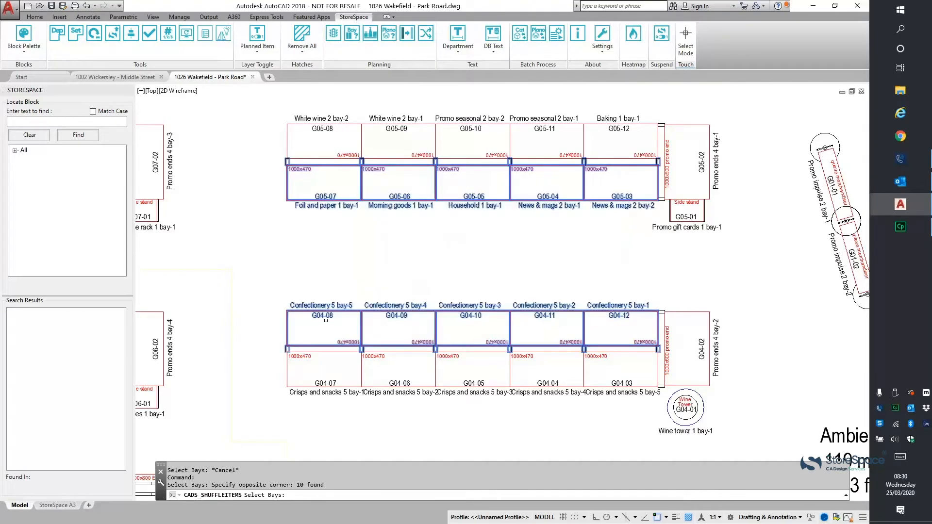
mouse_move(360, 255)
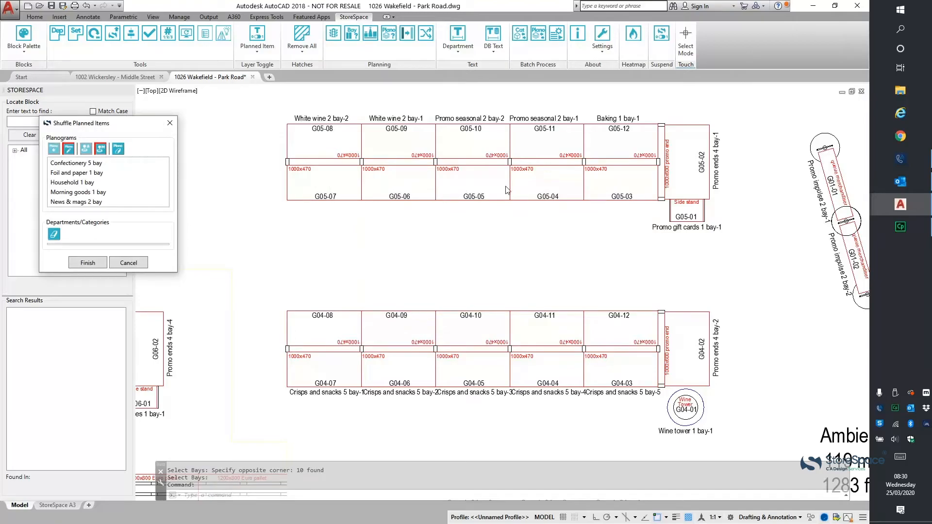
mouse_move(198, 221)
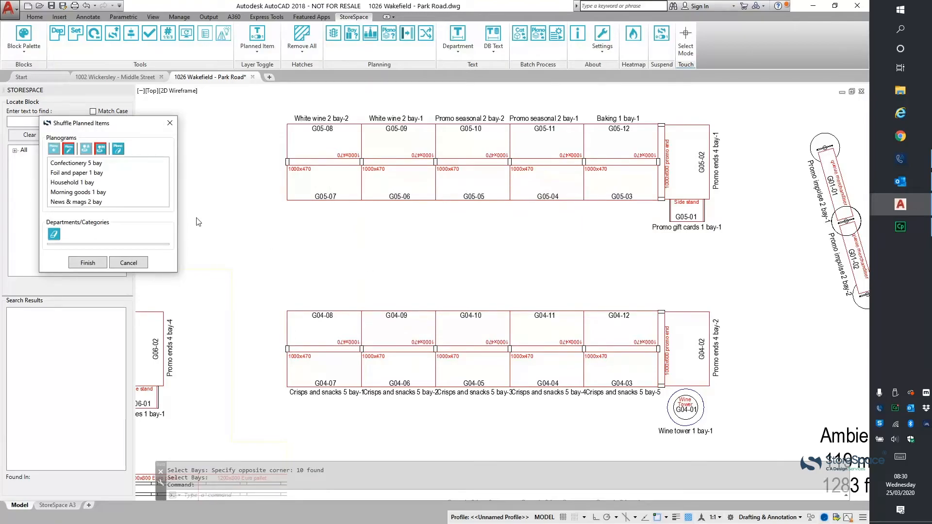
- Place the Confectionery and remaining News & mags planograms into the selected bays and finish the shuffle
click(76, 202)
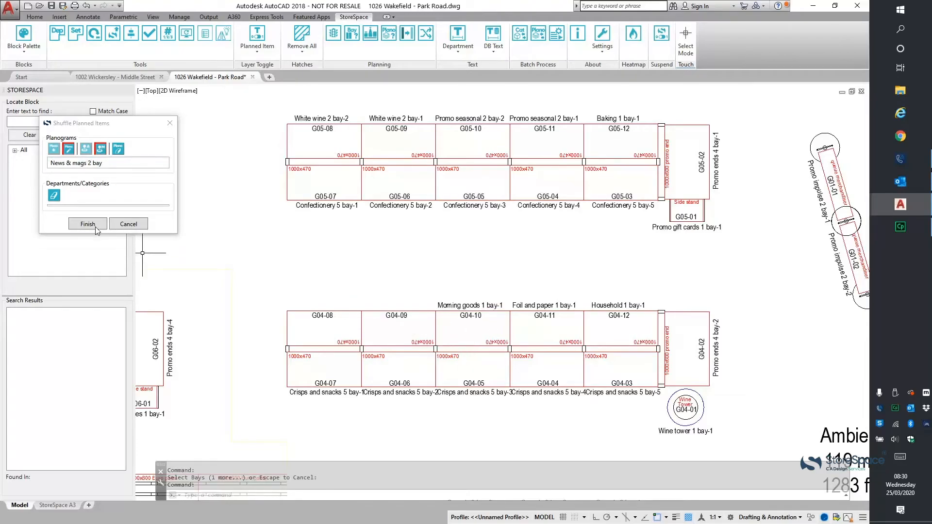
click(369, 324)
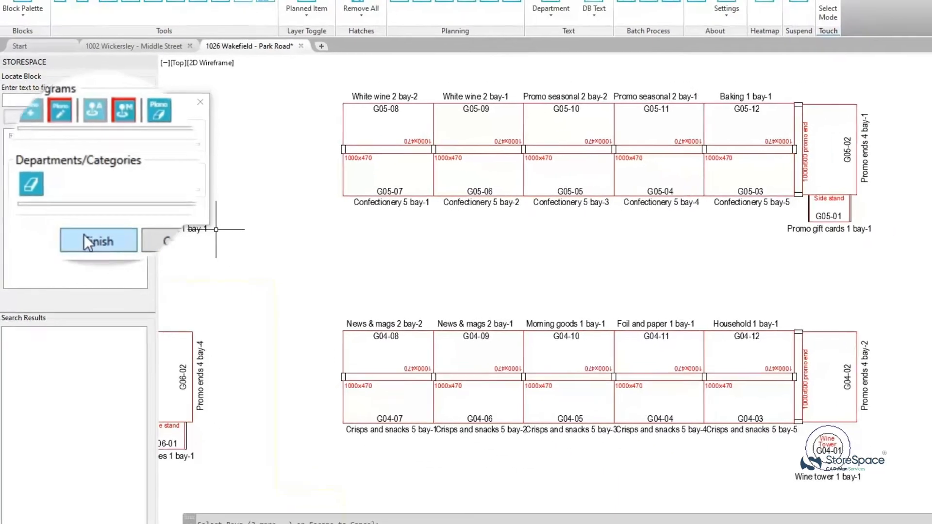
click(98, 241)
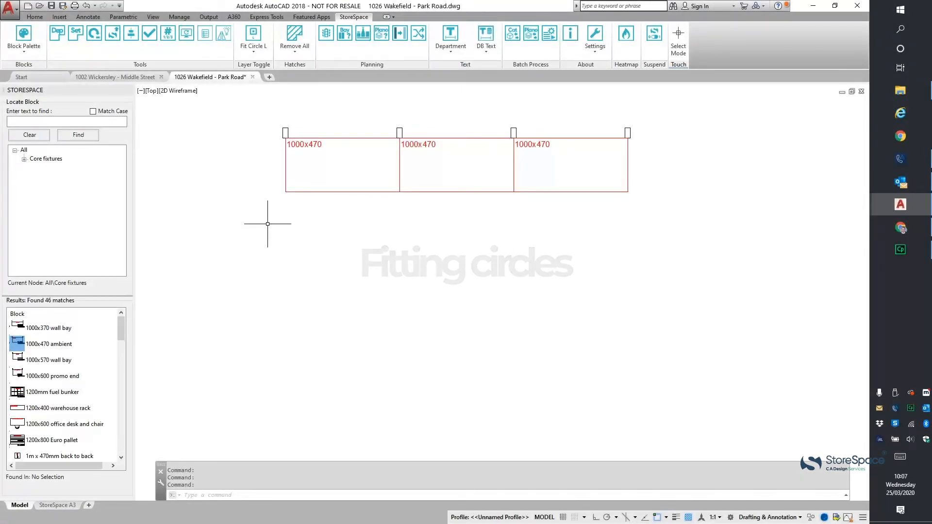
mouse_move(249, 88)
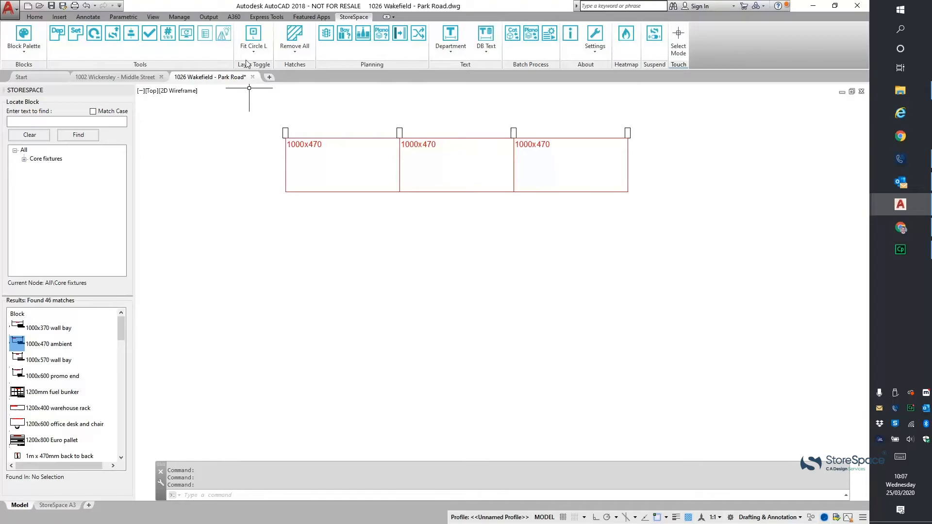
- Switch on the Fit Circle L layer to show large fitting-circle clearance zones
click(253, 33)
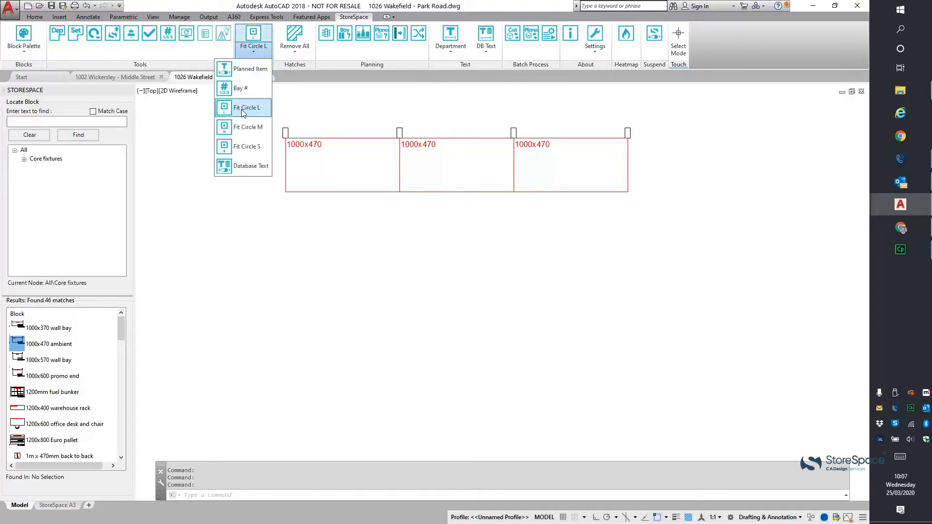
mouse_move(248, 111)
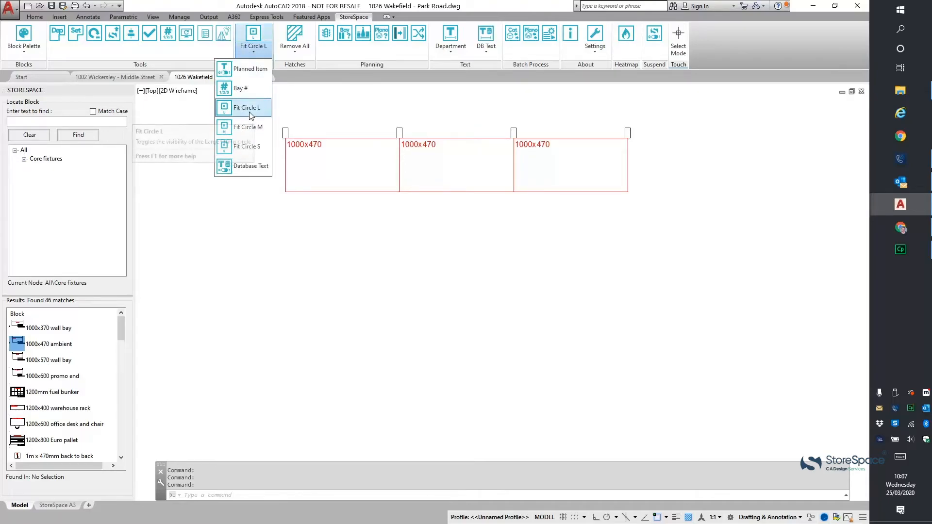
click(248, 107)
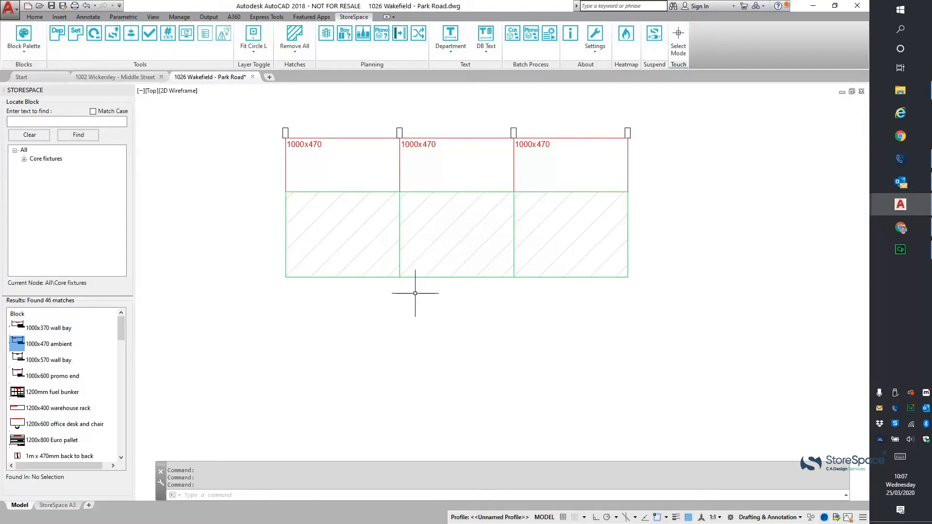
mouse_move(415, 295)
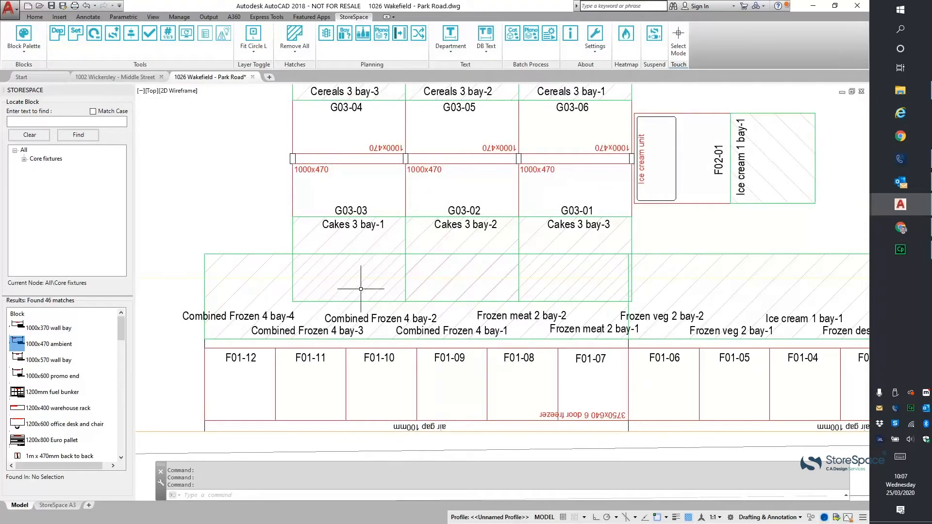
mouse_move(364, 283)
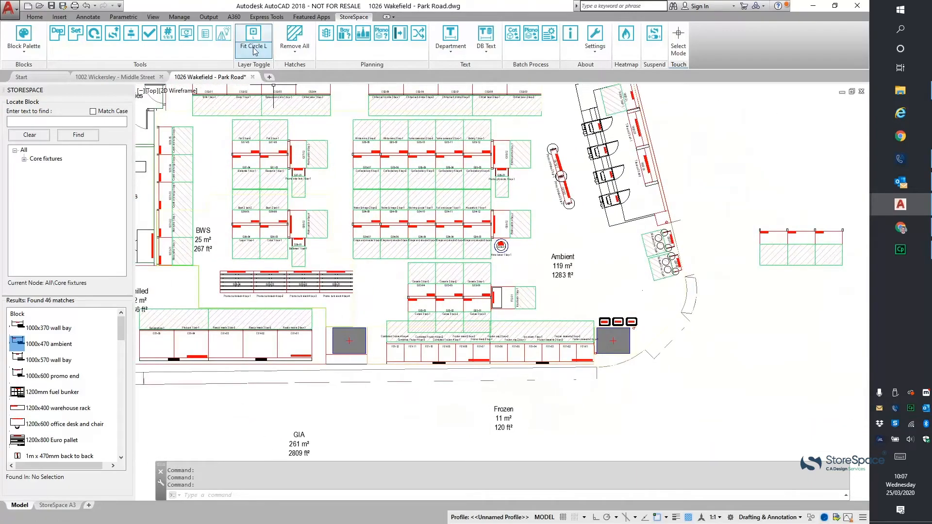
- Review the Fit Circle L, M and S layer toggles for the fitting-circle zones
click(253, 47)
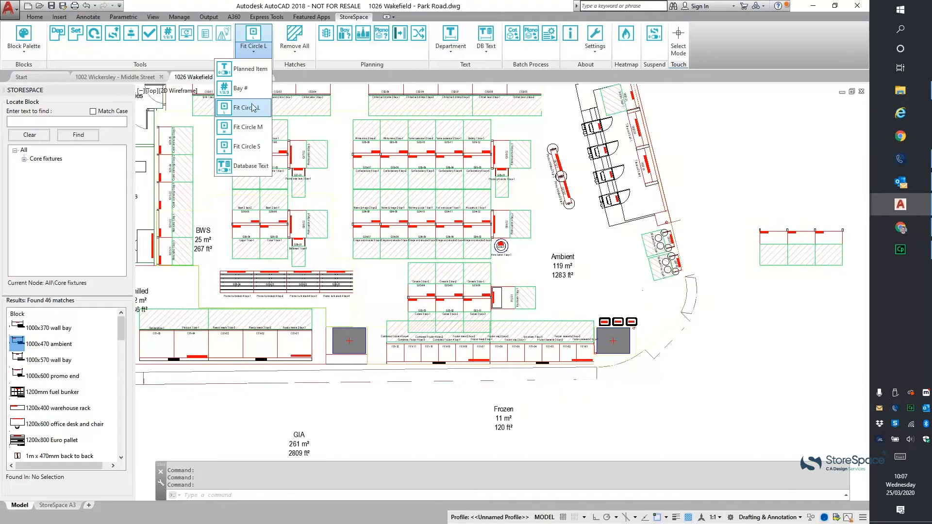
mouse_move(246, 146)
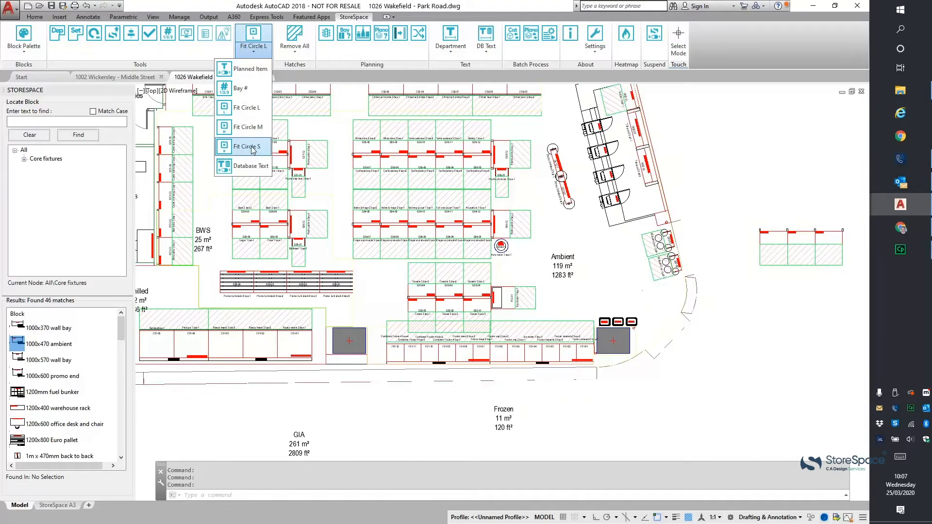
mouse_move(247, 108)
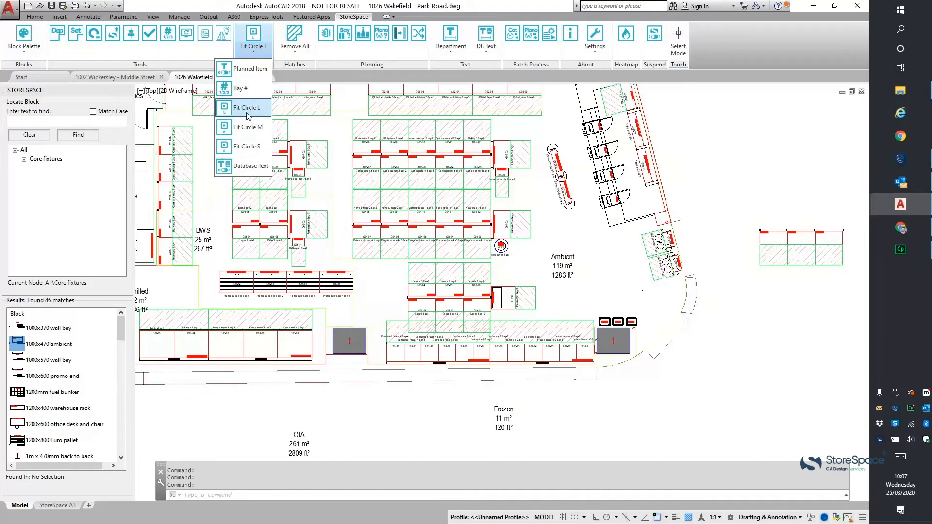
mouse_move(245, 107)
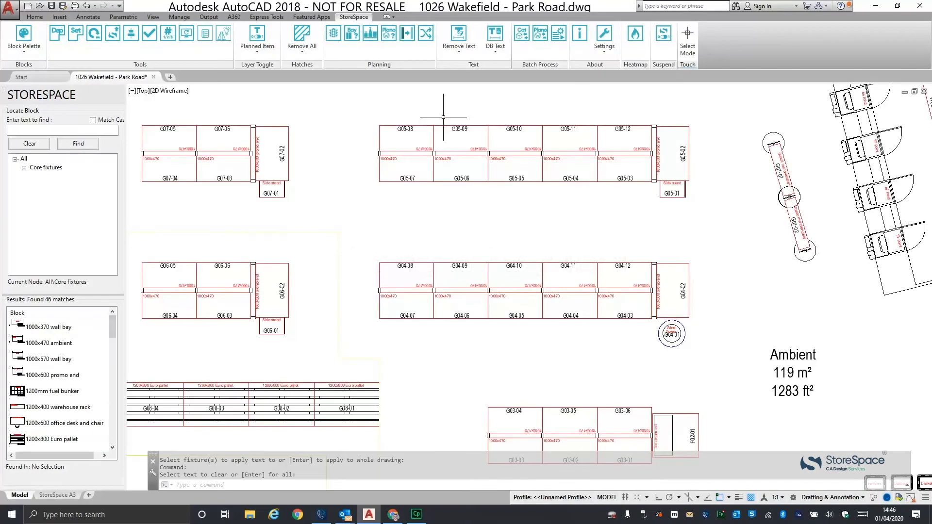
mouse_move(396, 104)
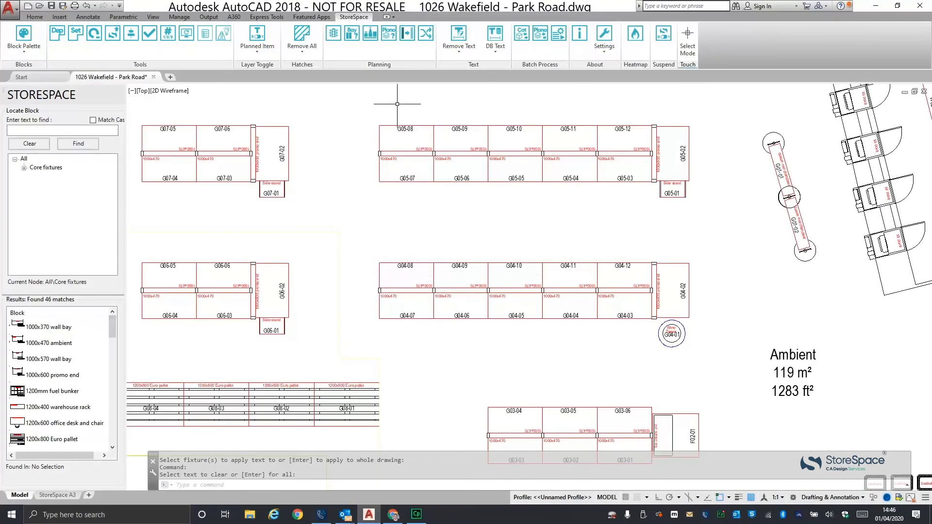
- Apply Department Text to the whole drawing, labelling fixtures Ambient, BWS, Promo and Frozen
click(459, 45)
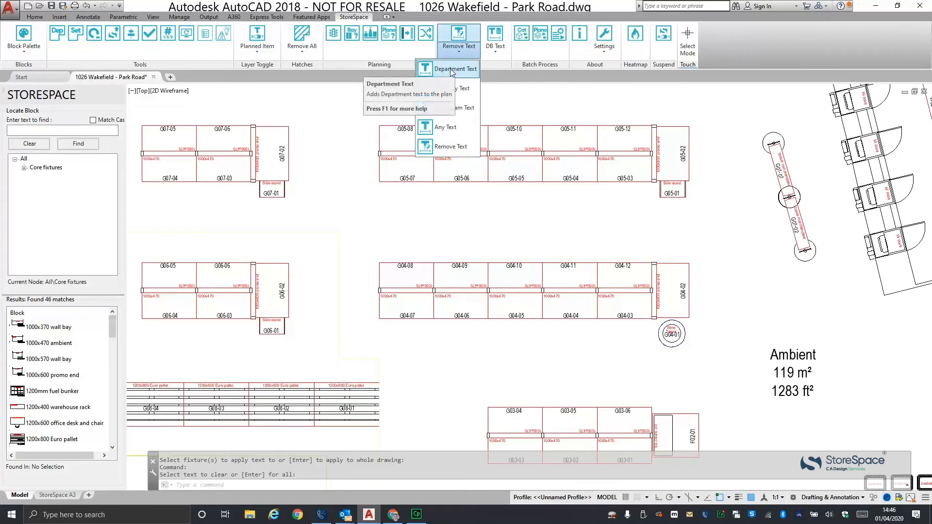
click(456, 68)
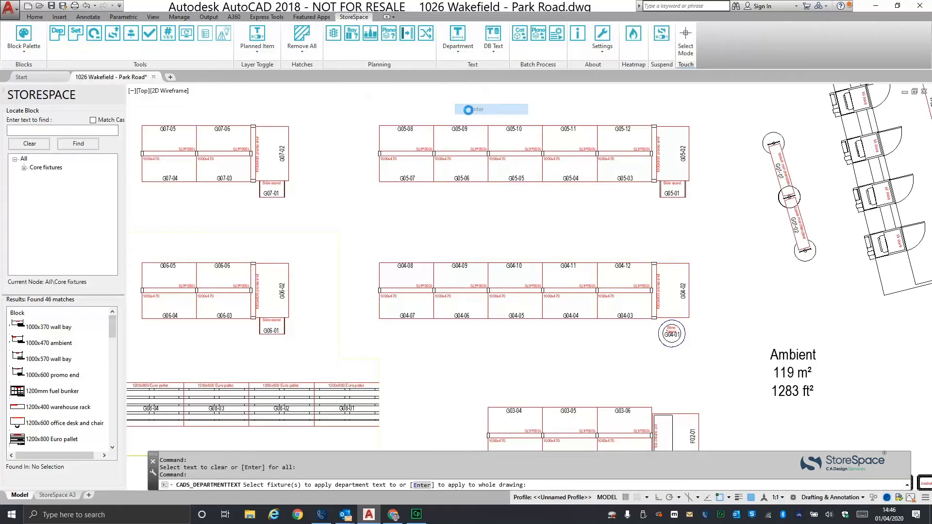
key(Enter)
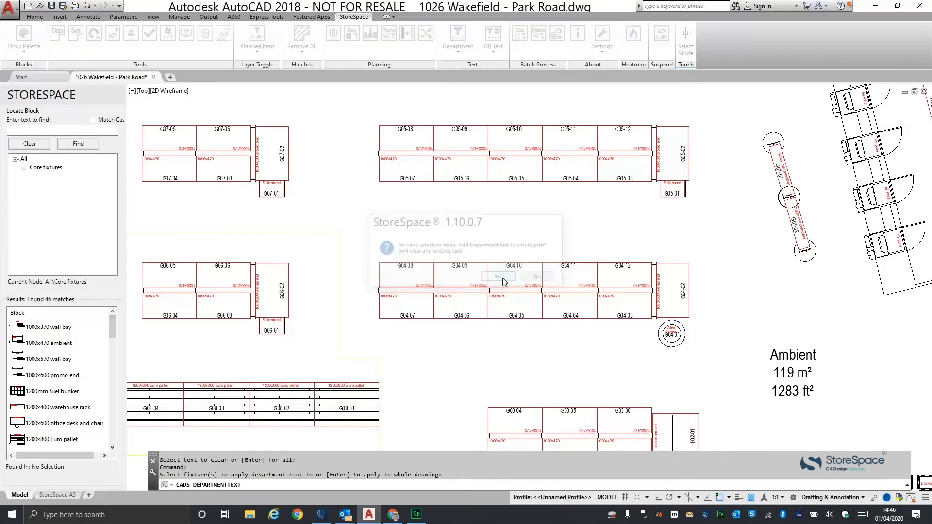
click(498, 275)
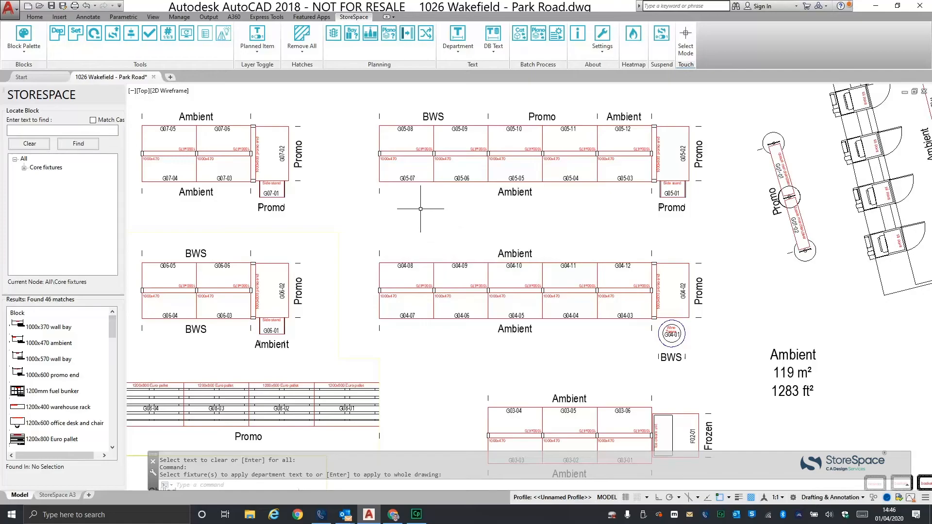
click(457, 38)
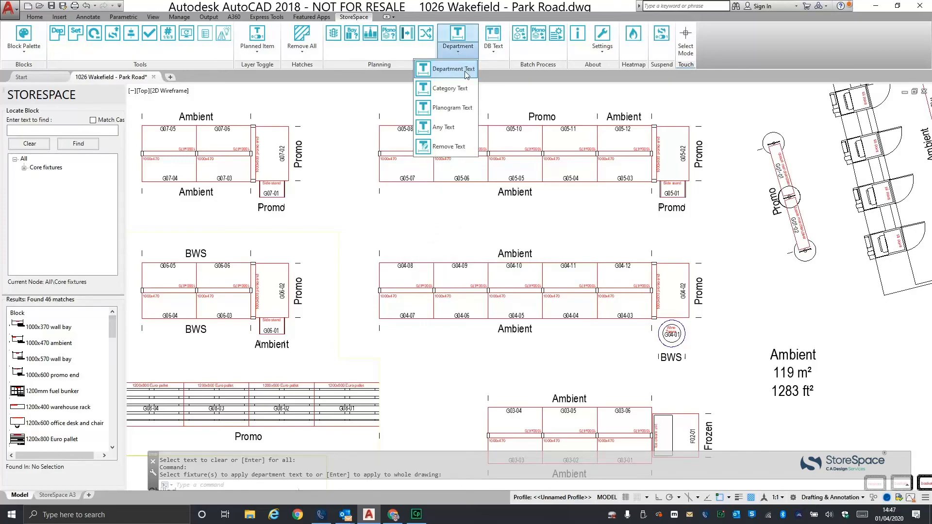
- Apply Category Text to the whole Wakefield plan, confirming replacement of the department labels
click(450, 88)
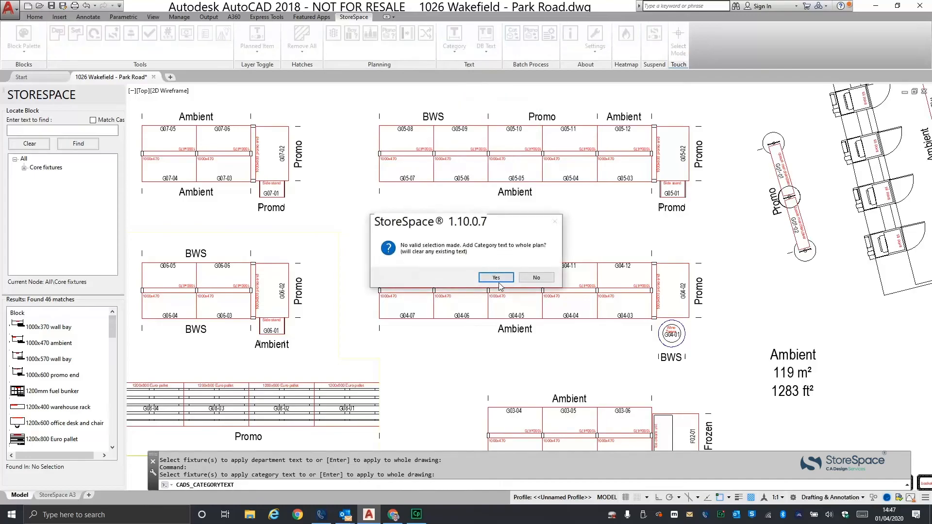
click(497, 277)
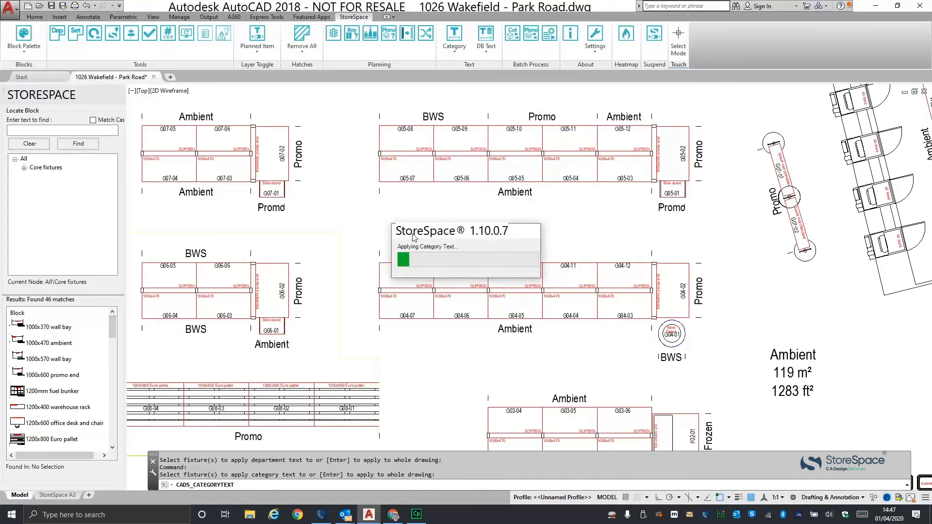